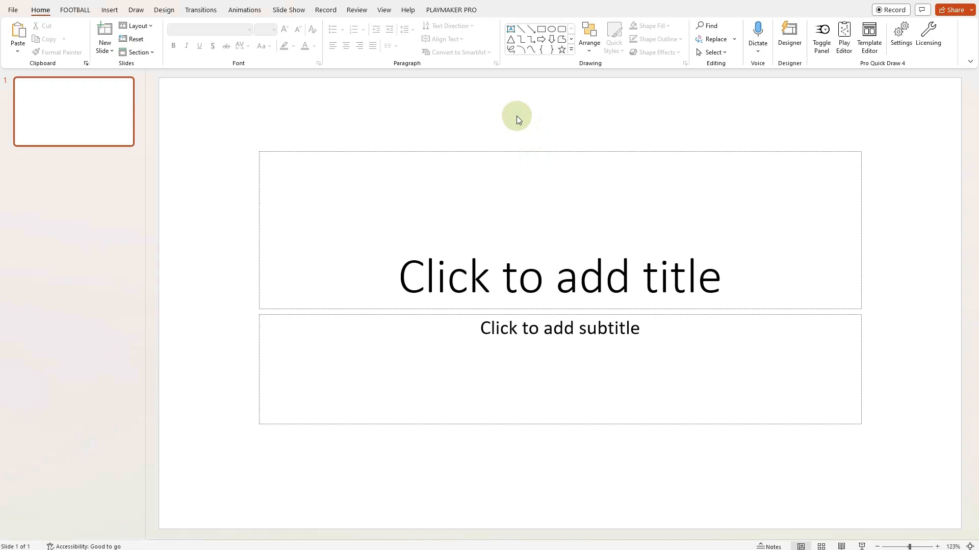
mouse_move(836, 83)
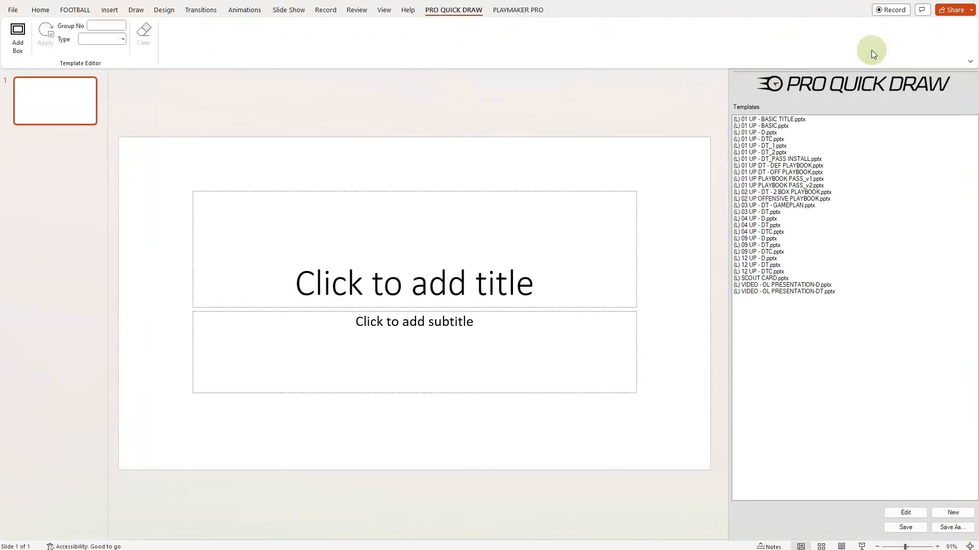
mouse_move(160, 75)
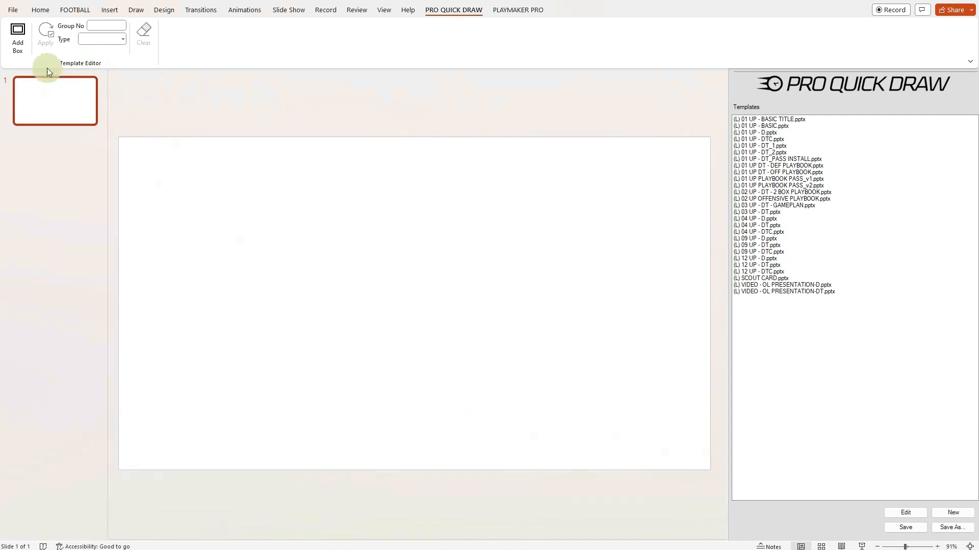
Step: Insert one empty template box in the middle of the blank slide with Add Box
click(17, 33)
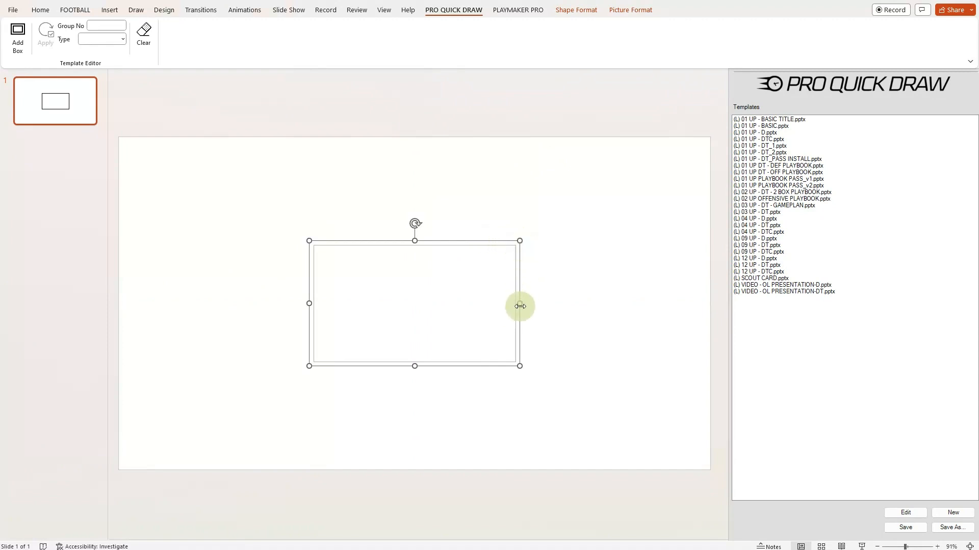
mouse_move(520, 368)
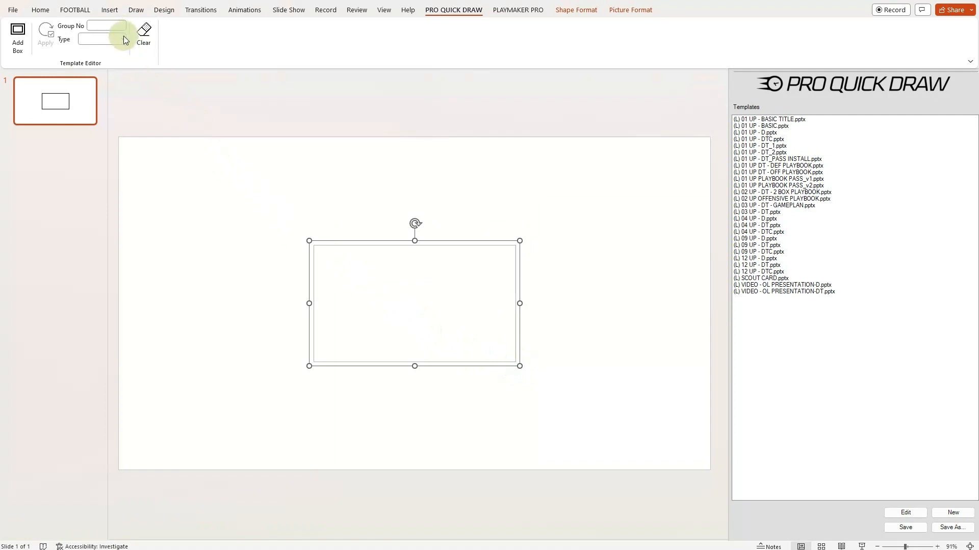
Step: Make the box a Drawing in group number 1 and apply it, labelling it Drawing:1
click(101, 39)
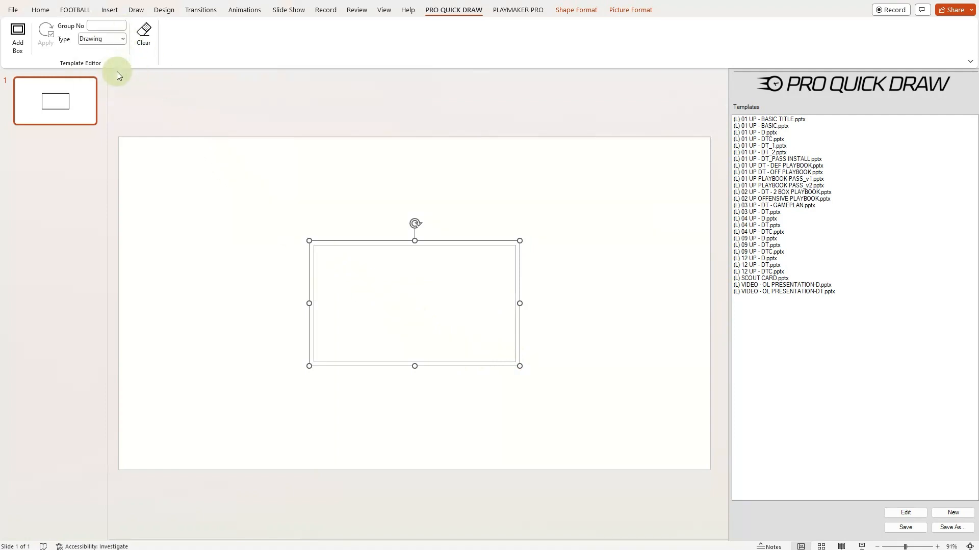
click(106, 25)
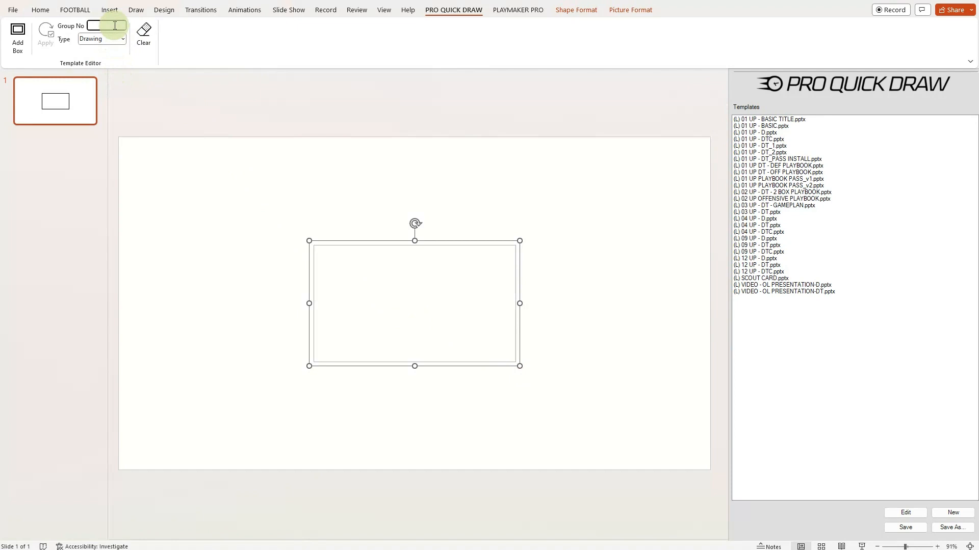
text(1)
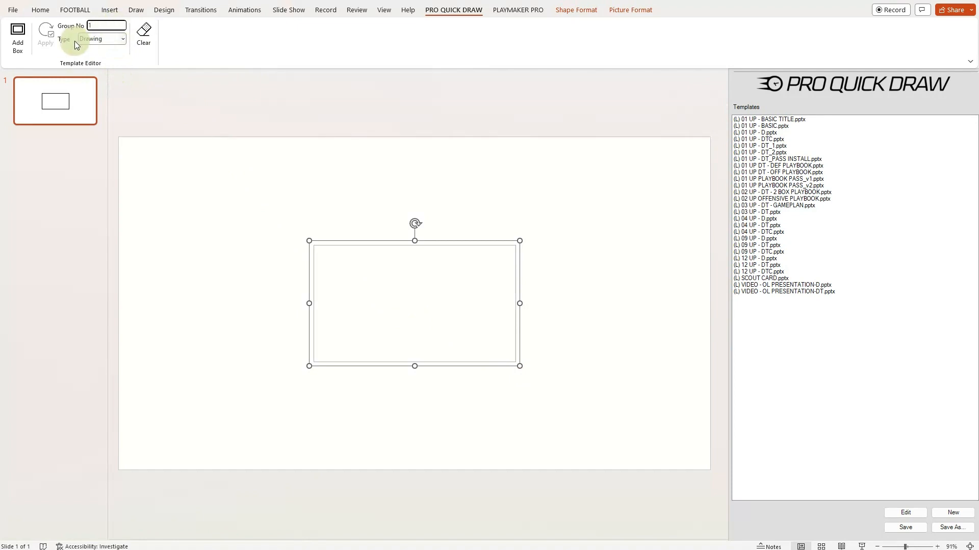
click(45, 34)
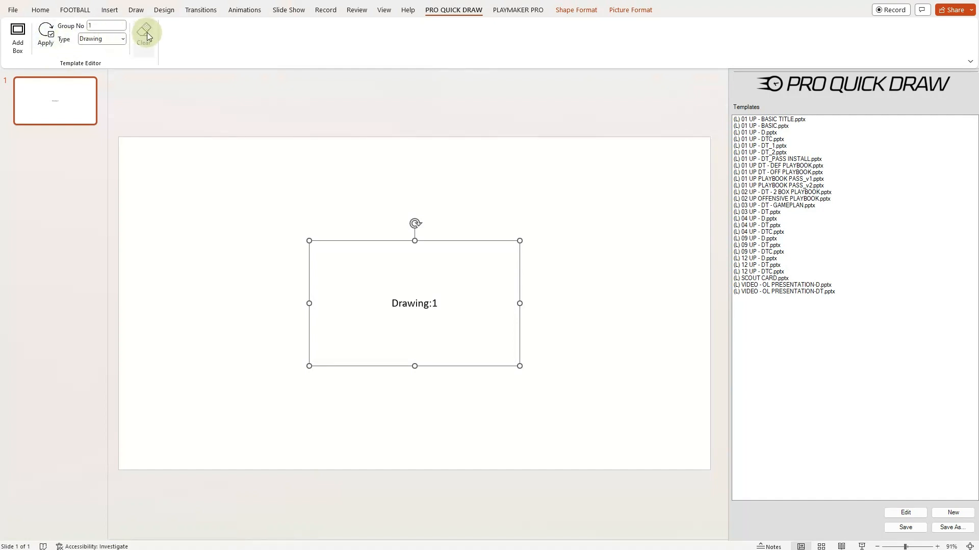
Step: Clear the Drawing:1 settings from the box and re-enter group number 1
click(145, 34)
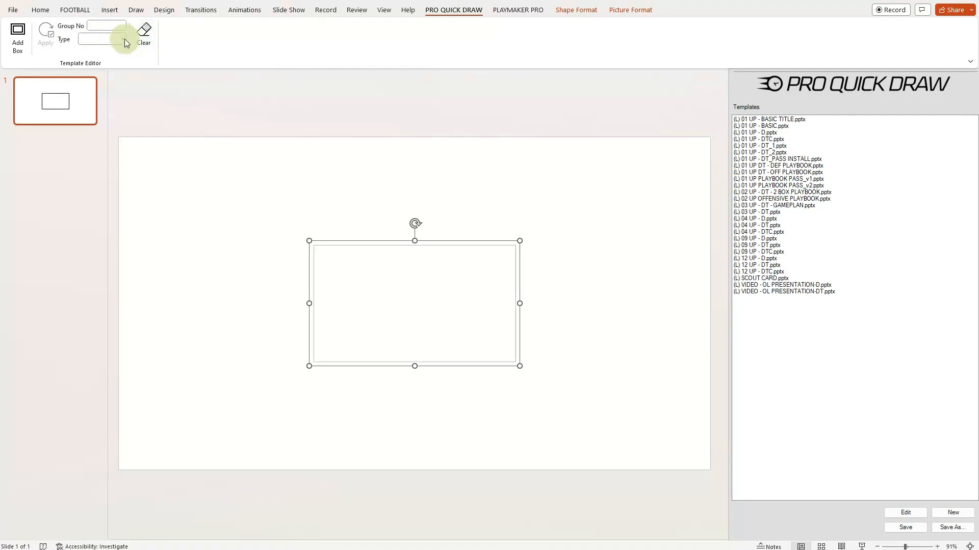
click(122, 38)
text(2)
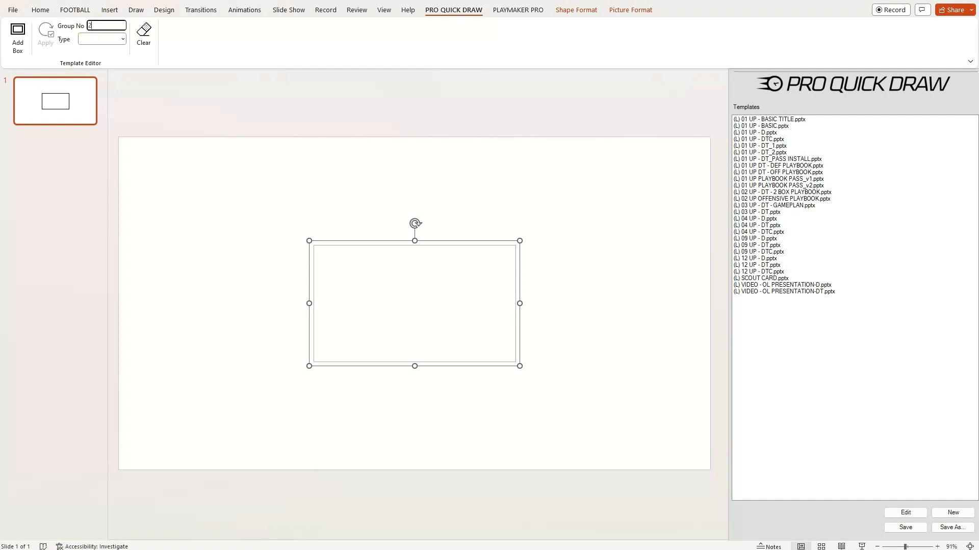
text(1)
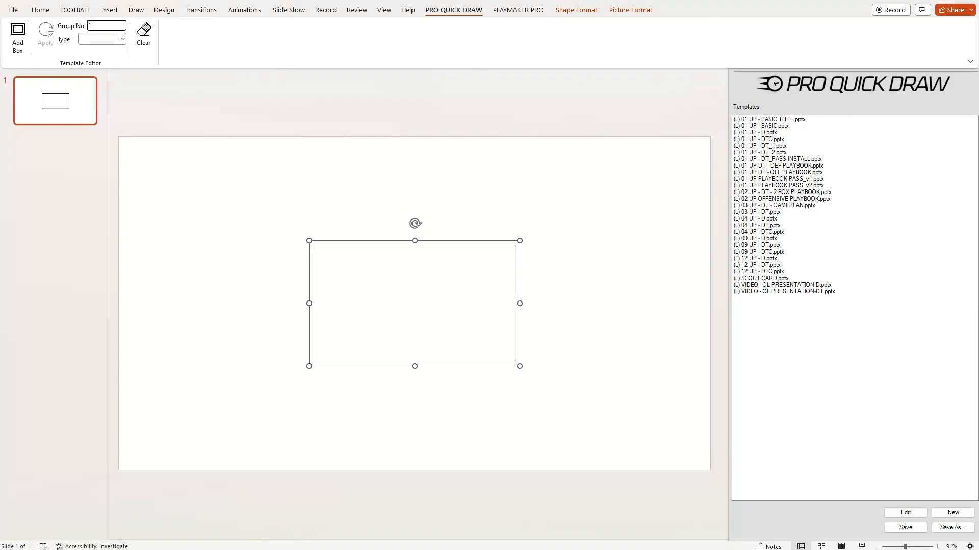